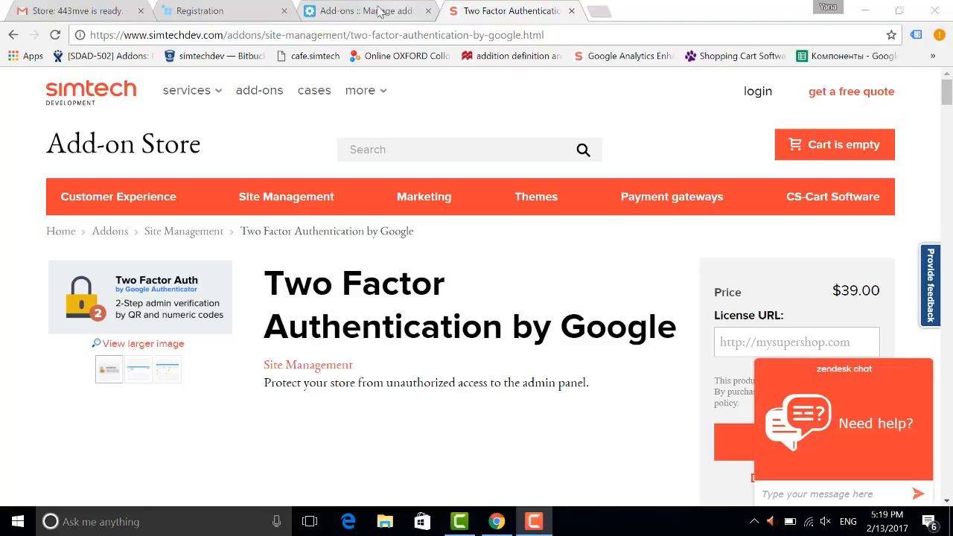
Filter the add-ons list to third-party add-ons and scroll to Simtech's Two-factor authentication.
click(365, 11)
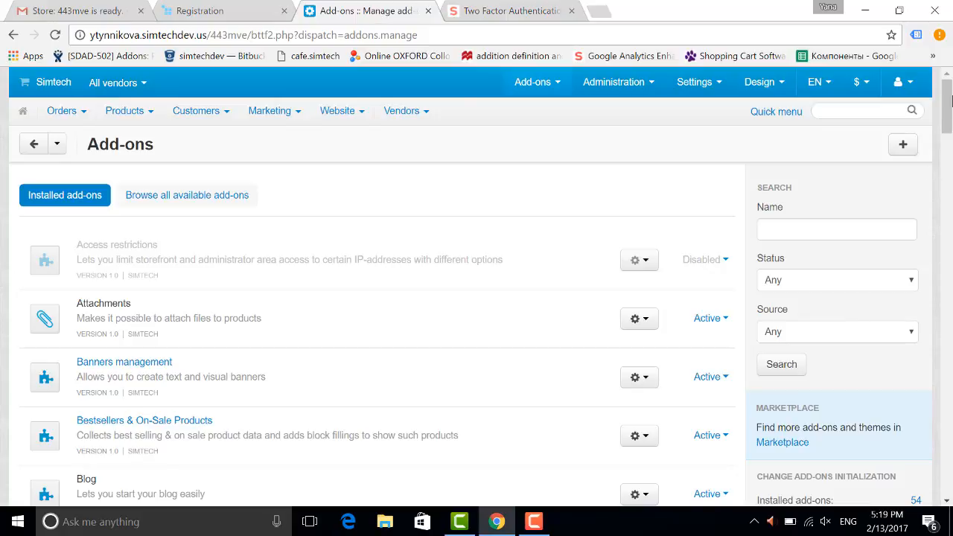
scroll(down, 3)
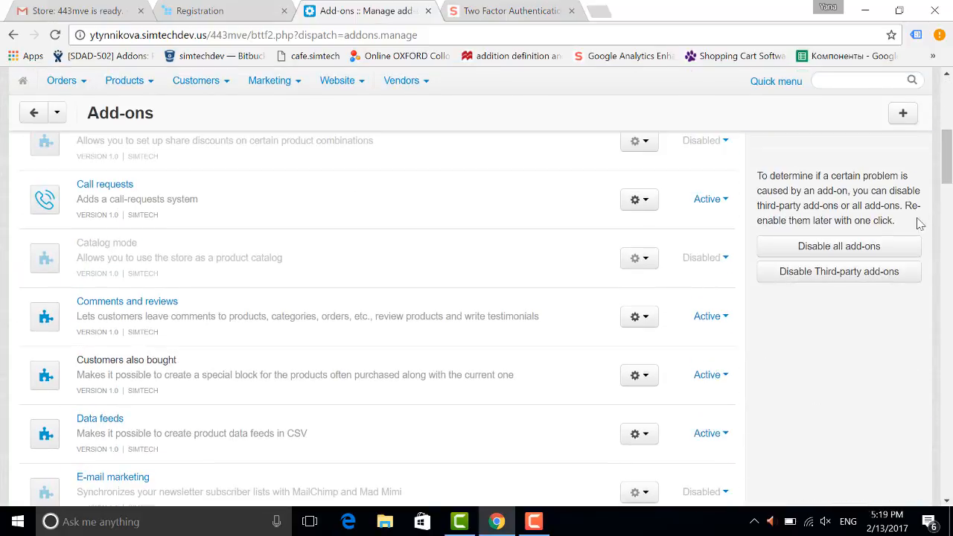
scroll(up, 3)
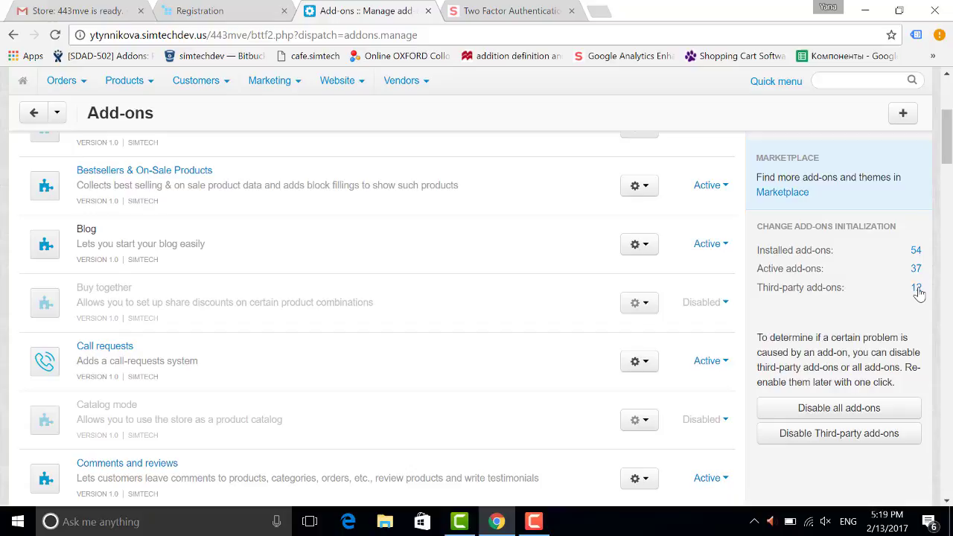
click(917, 287)
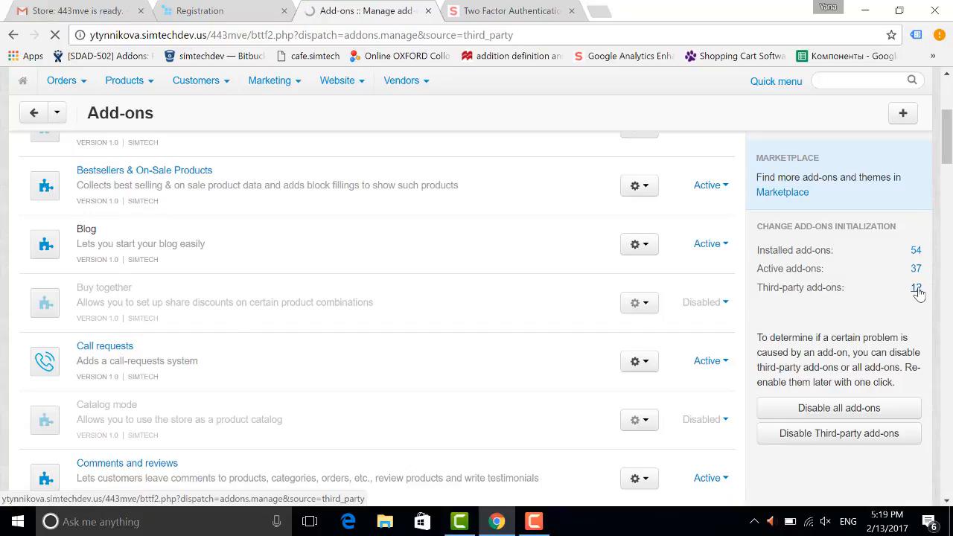
click(917, 288)
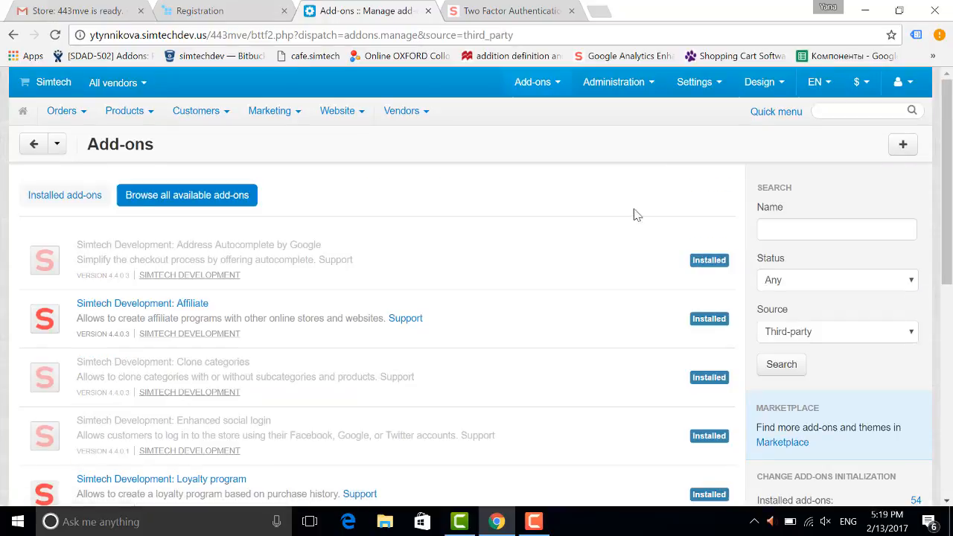
scroll(down, 3)
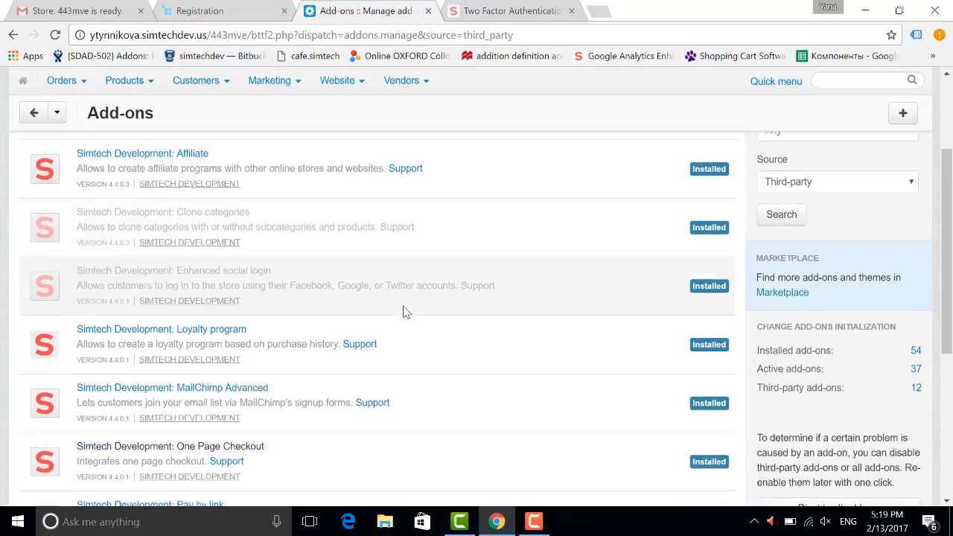
scroll(down, 3)
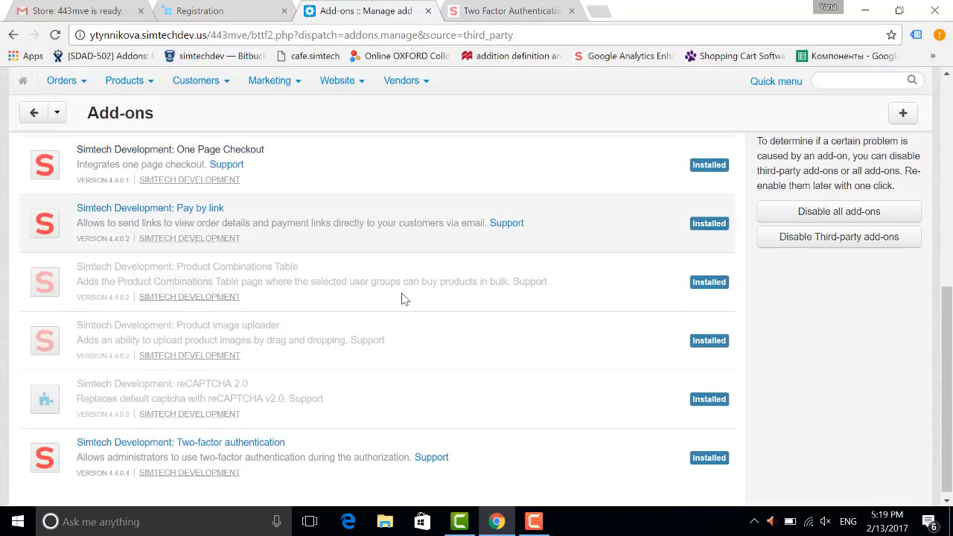
mouse_move(152, 453)
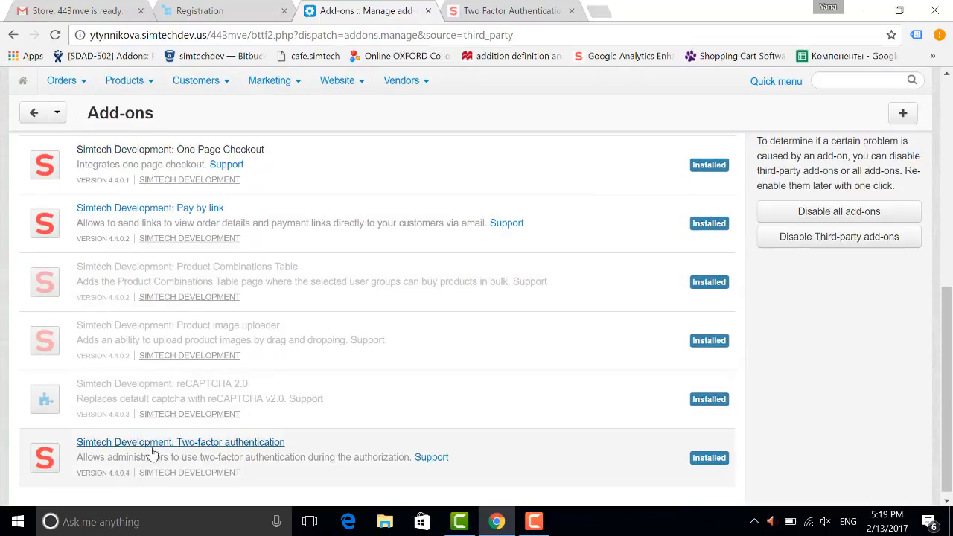
Open the Two-factor authentication add-on settings and save them with application name MyApp.
click(180, 441)
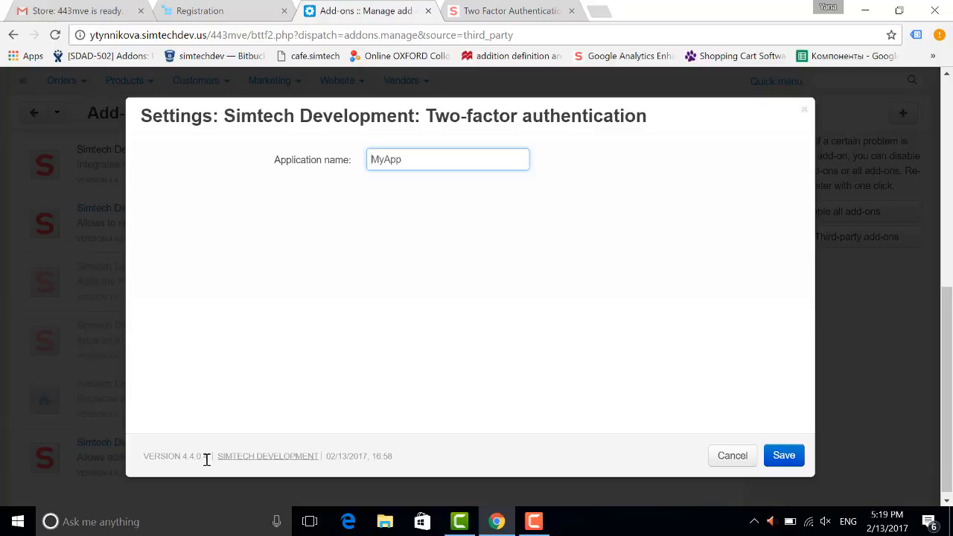
double_click(192, 456)
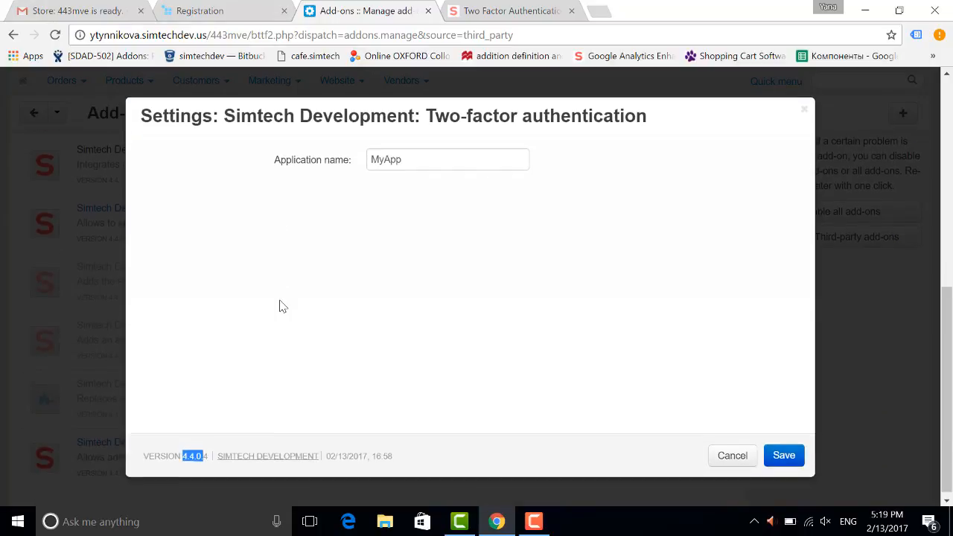
mouse_move(279, 296)
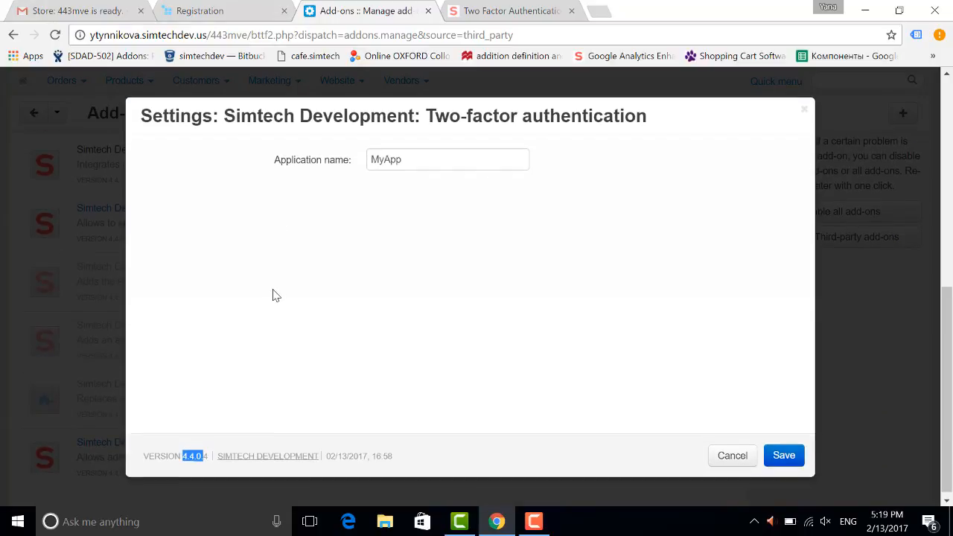
mouse_move(224, 450)
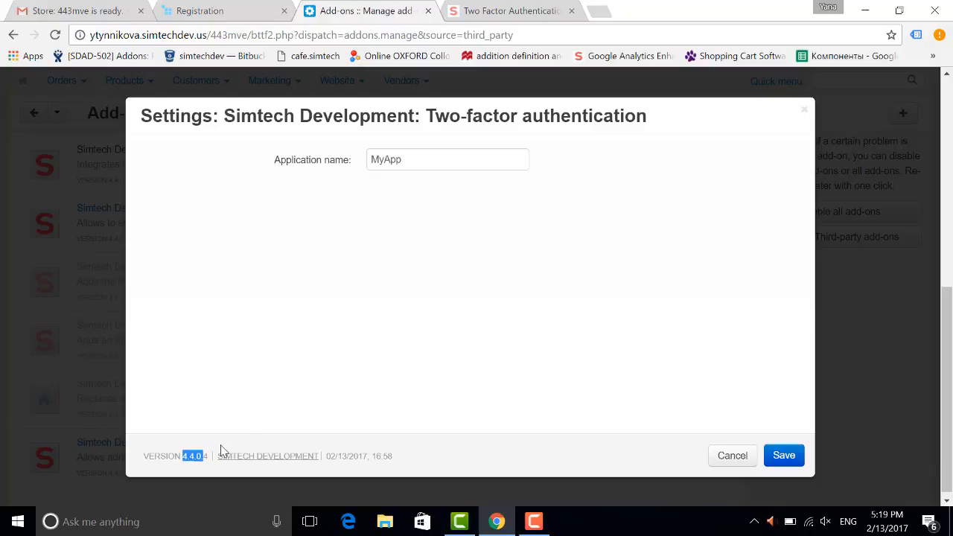
mouse_move(394, 344)
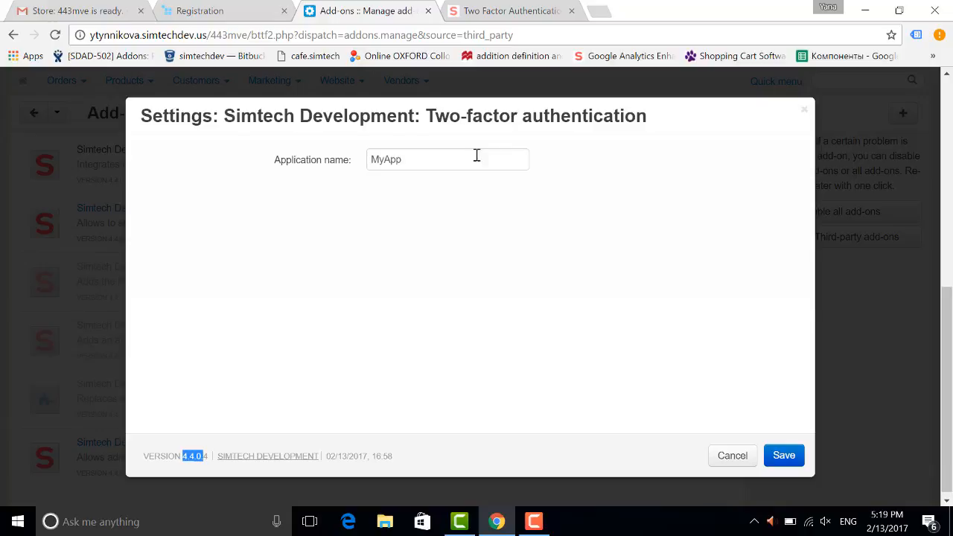
mouse_move(525, 149)
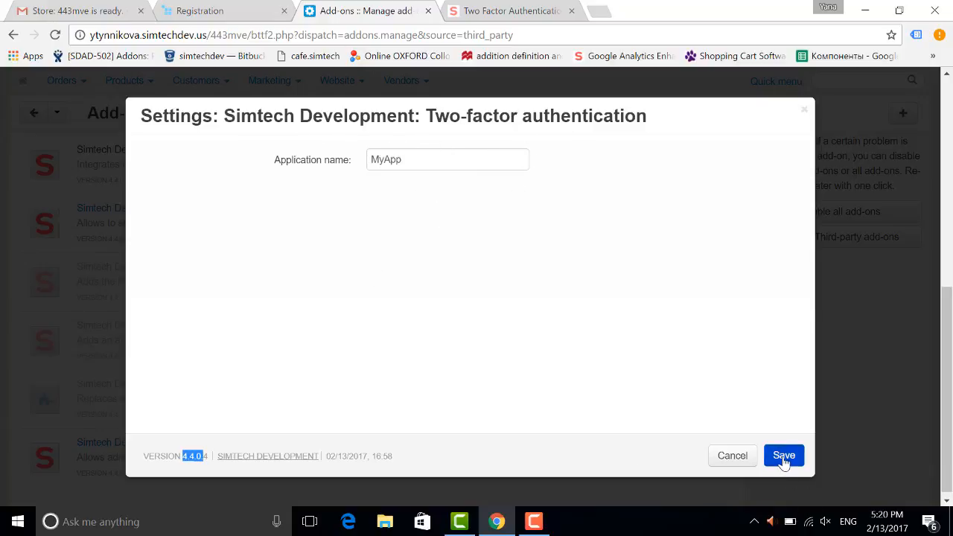
click(783, 455)
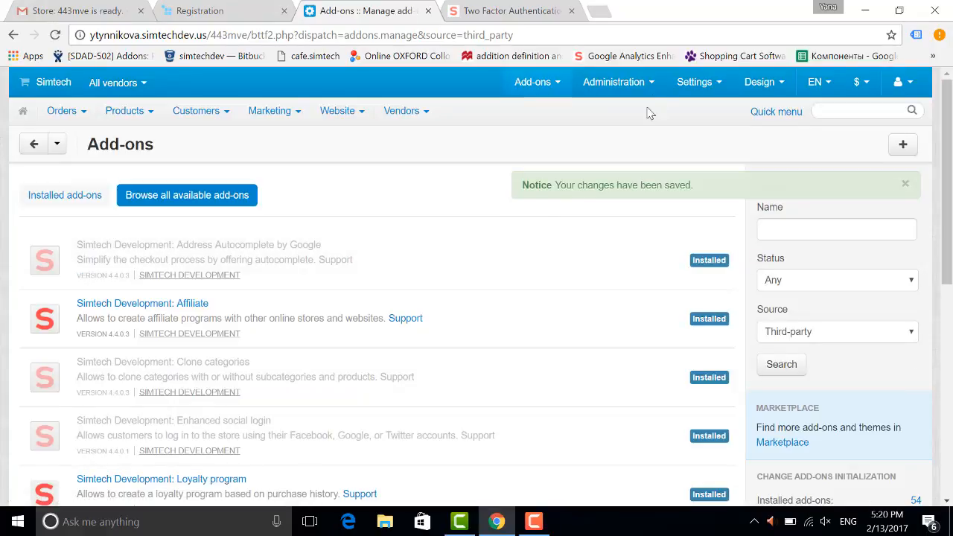
Tick Enable two-factor authentication under Settings > Security settings and save.
click(695, 82)
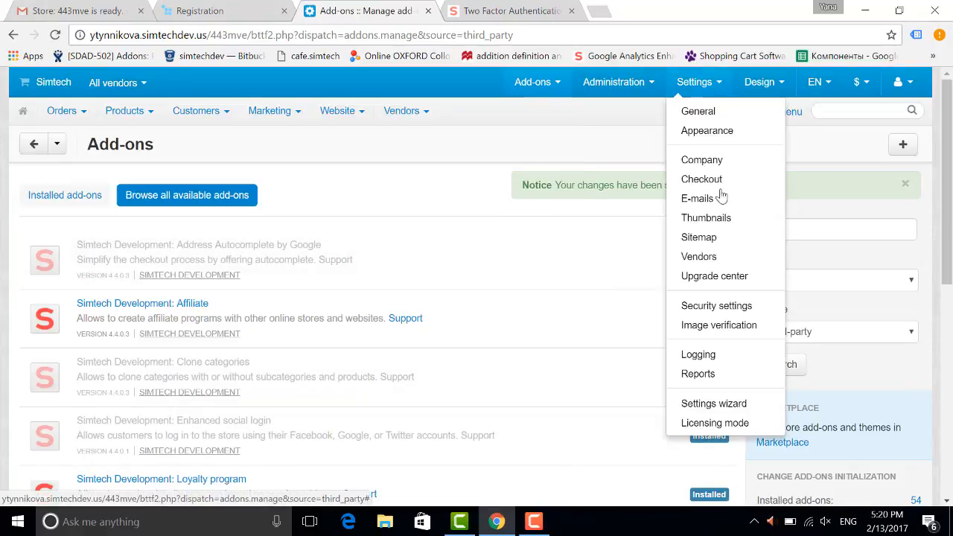
click(716, 305)
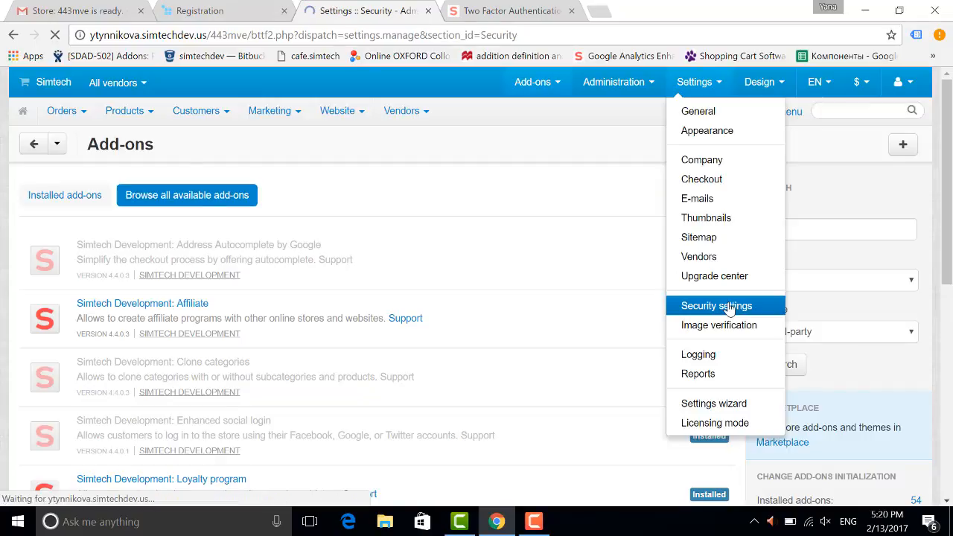
click(716, 306)
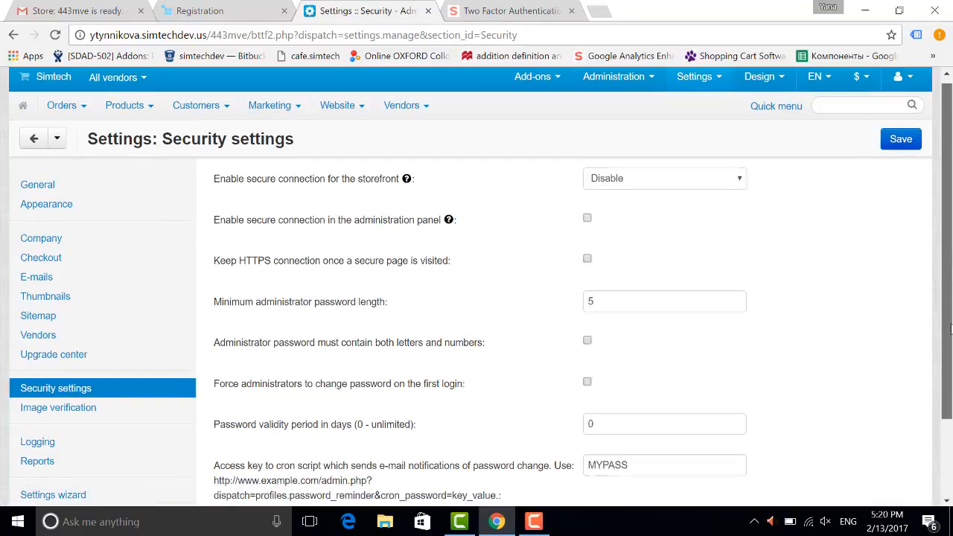
scroll(down, 3)
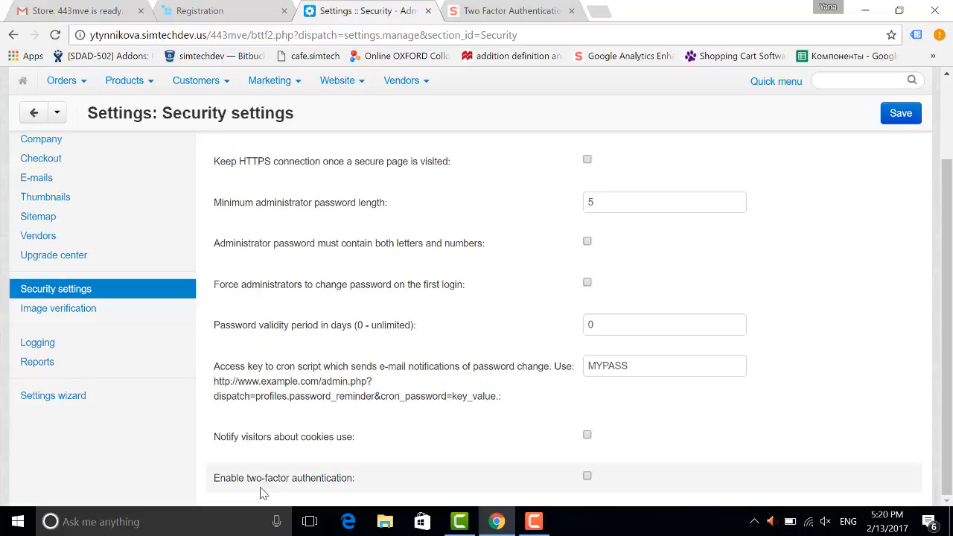
mouse_move(618, 486)
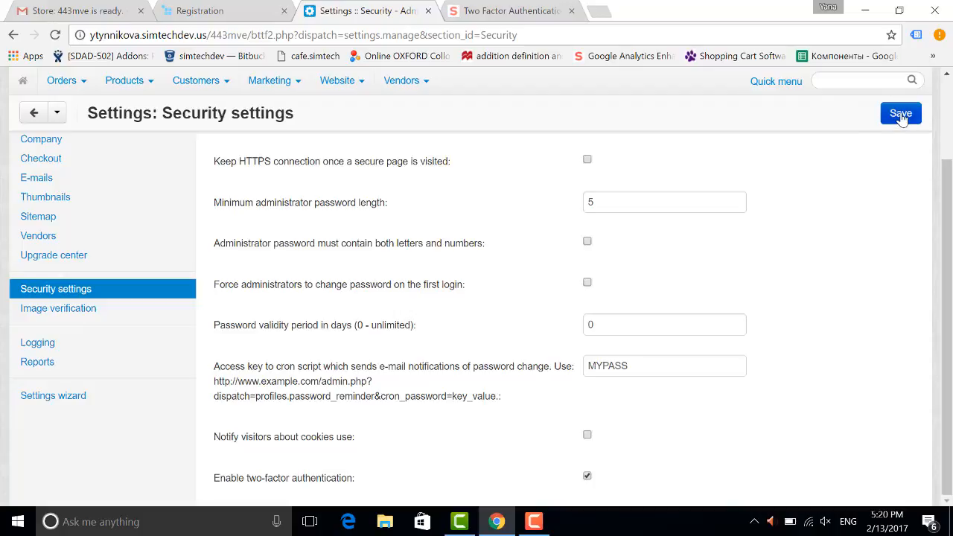
click(901, 113)
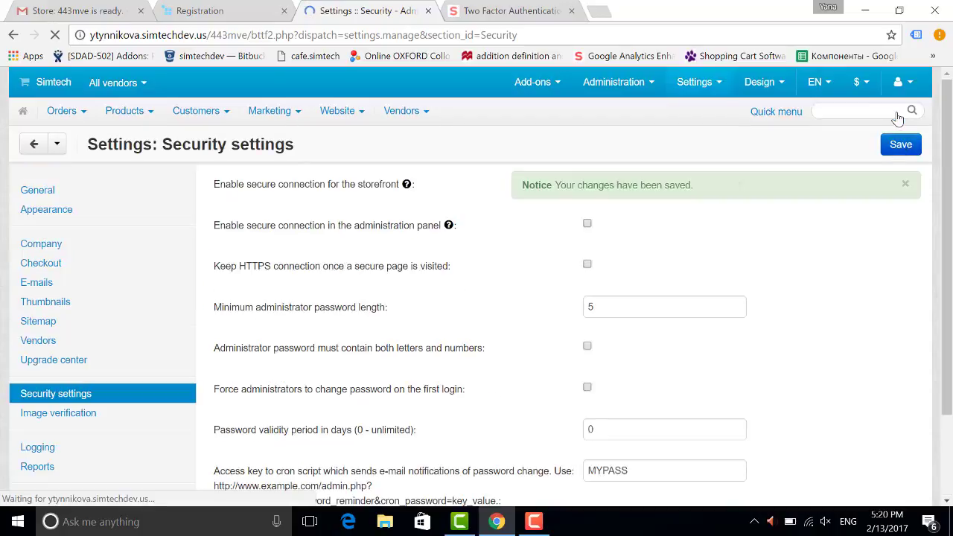
Open the Admin Admin profile from Customers > Administrators.
click(196, 110)
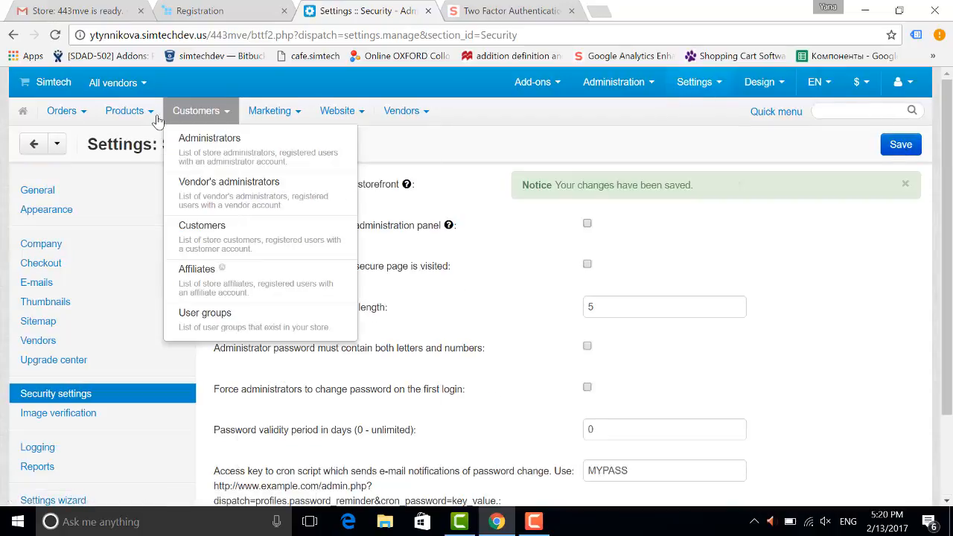
mouse_move(190, 125)
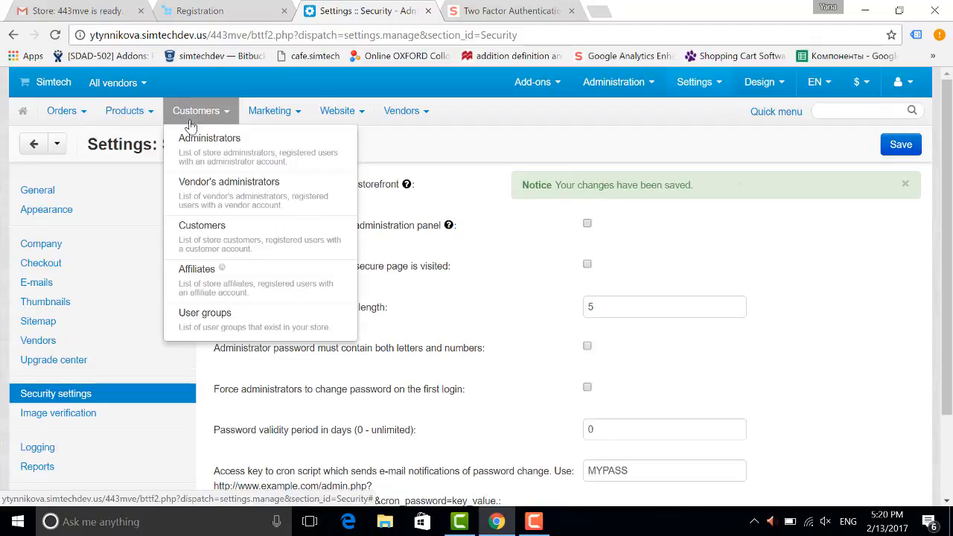
click(209, 137)
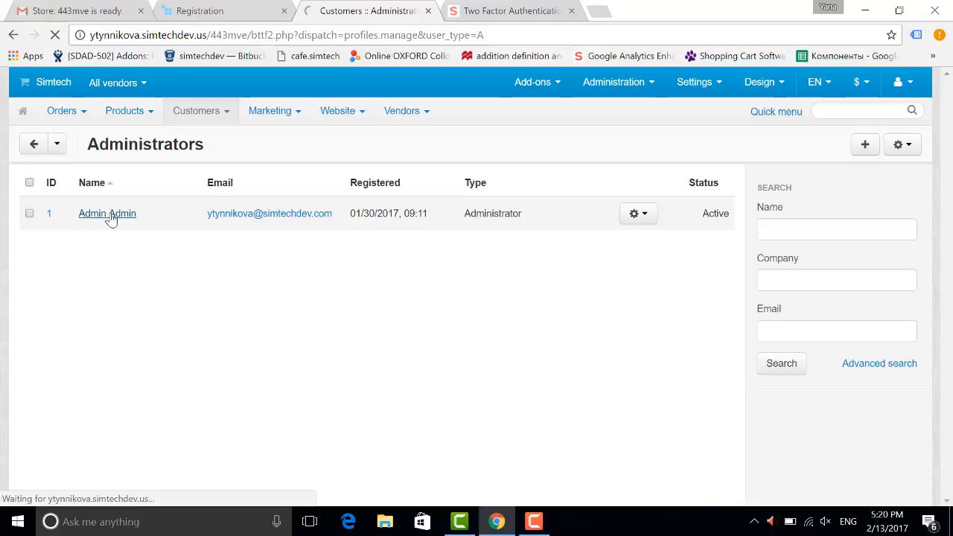
click(107, 214)
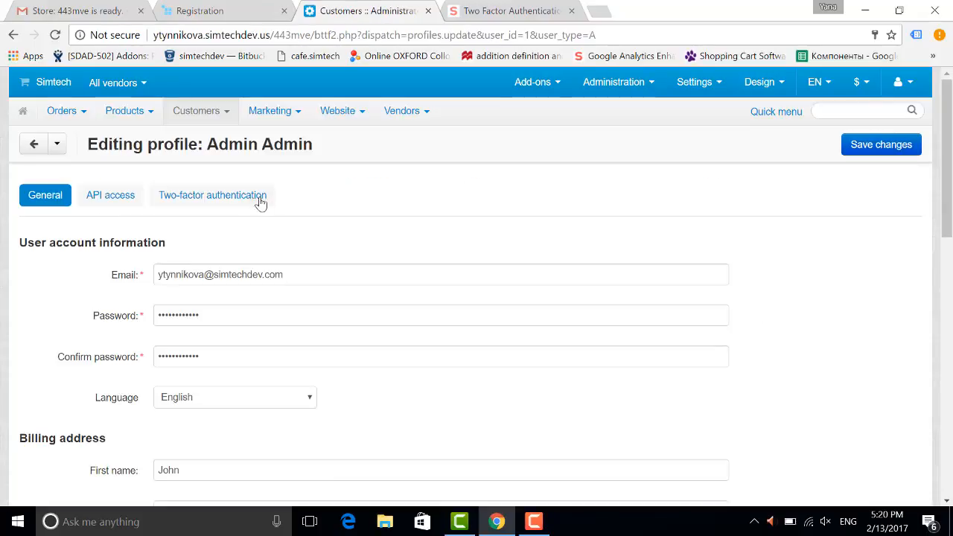
Enter the Google Authenticator code on the profile's two-factor tab and save changes.
click(213, 195)
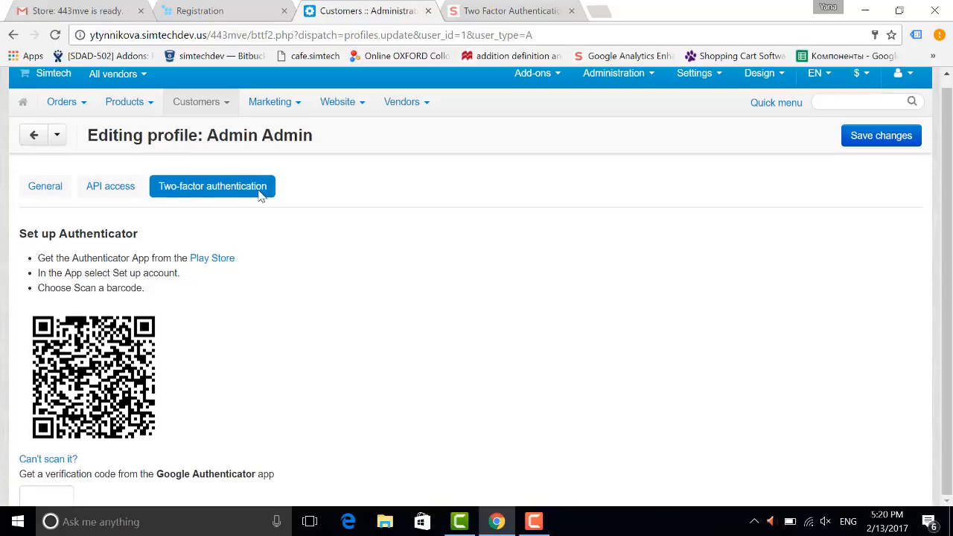
mouse_move(227, 193)
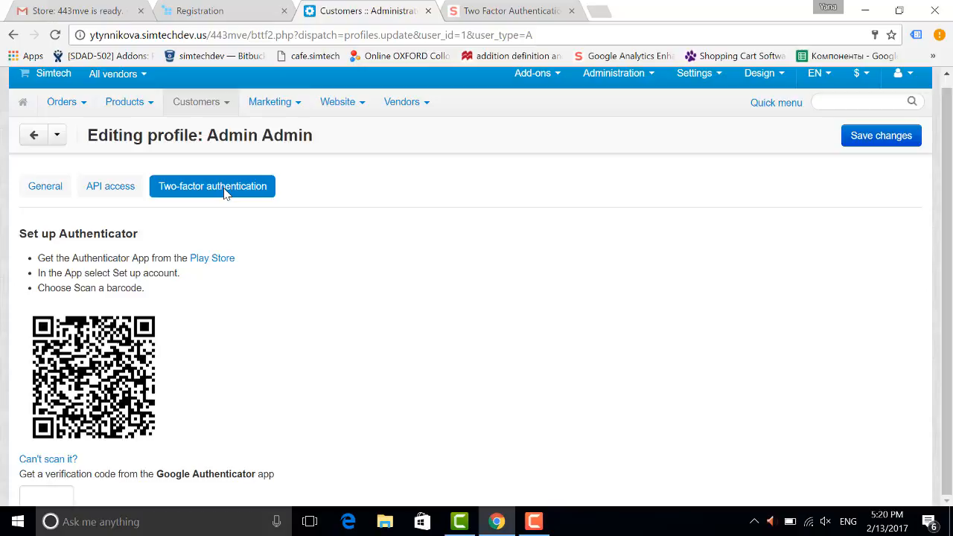
mouse_move(203, 270)
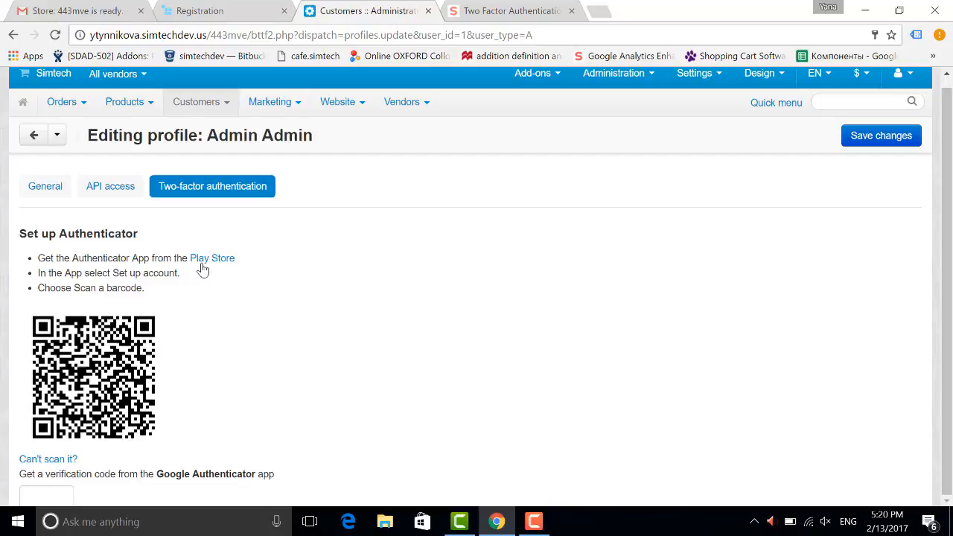
mouse_move(220, 290)
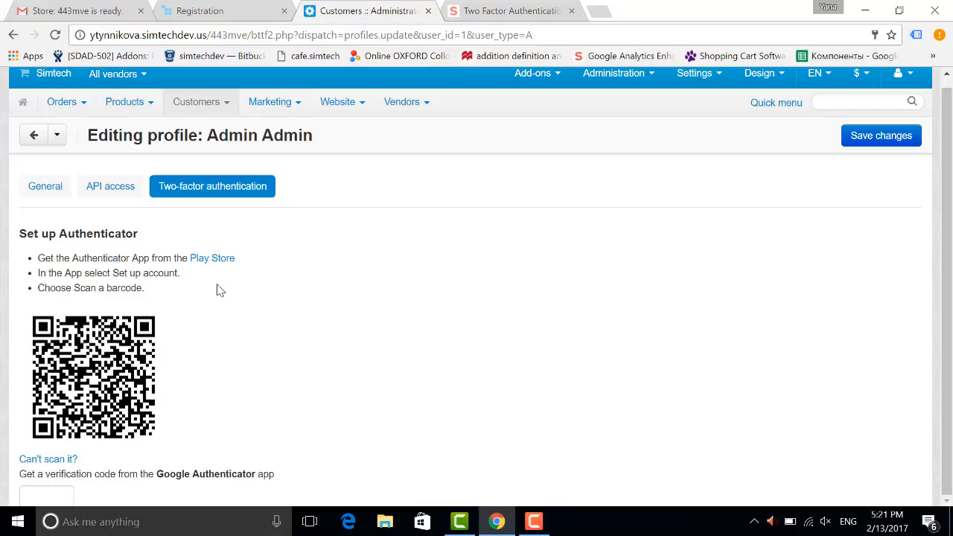
click(47, 497)
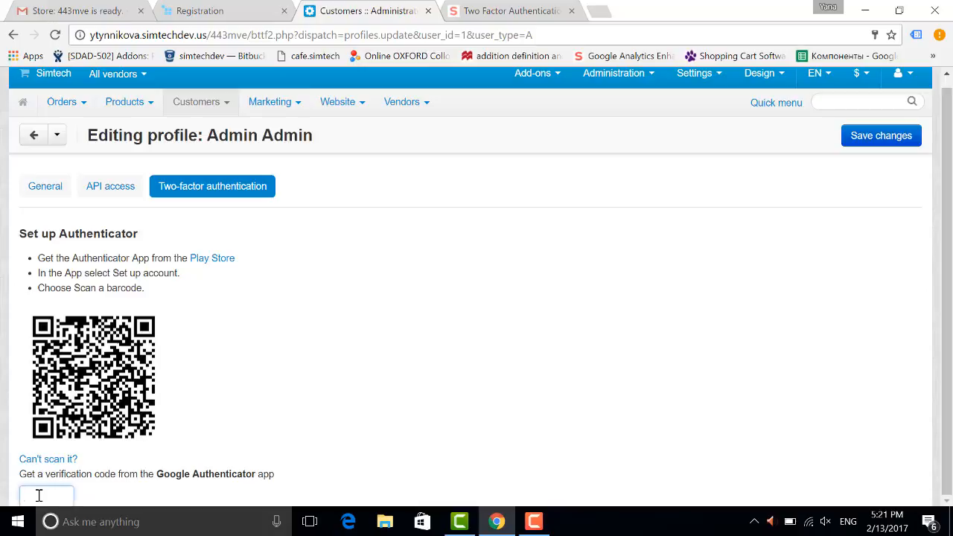
click(881, 135)
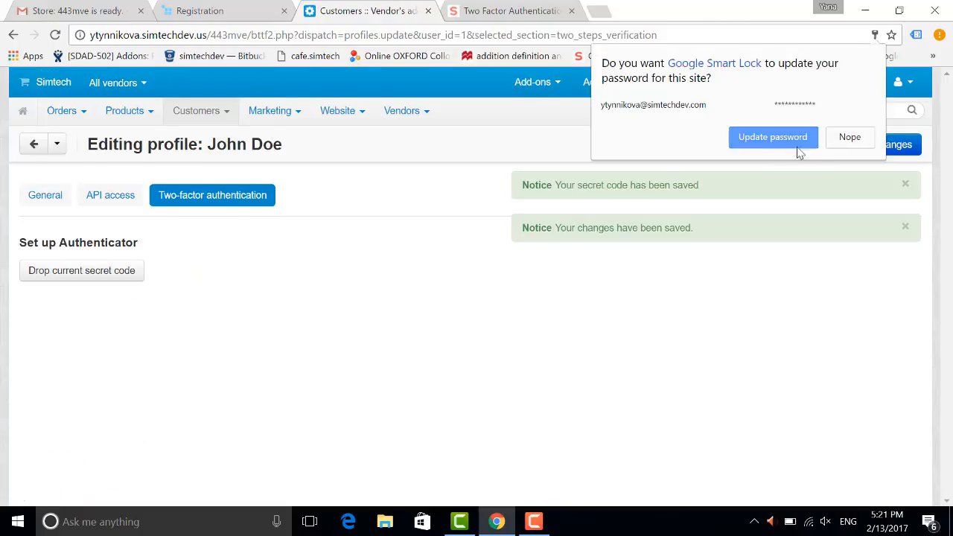
Dismiss the browser's password-saving prompt and select the admin panel's base URL.
click(849, 137)
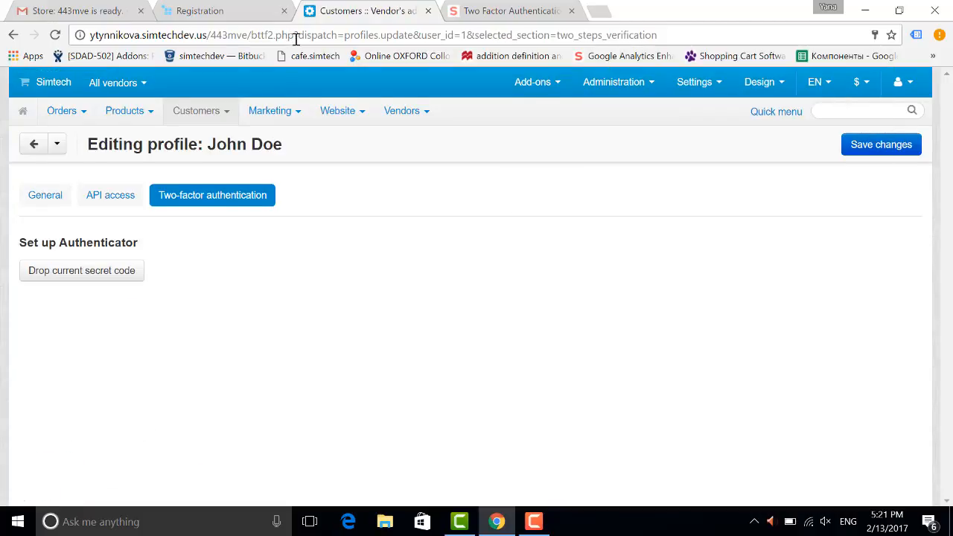
double_click(270, 35)
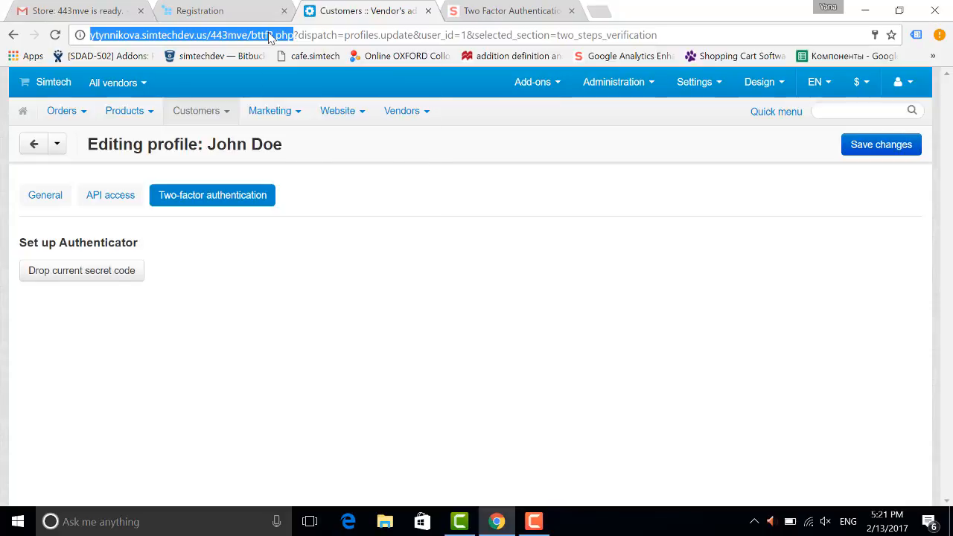
click(760, 82)
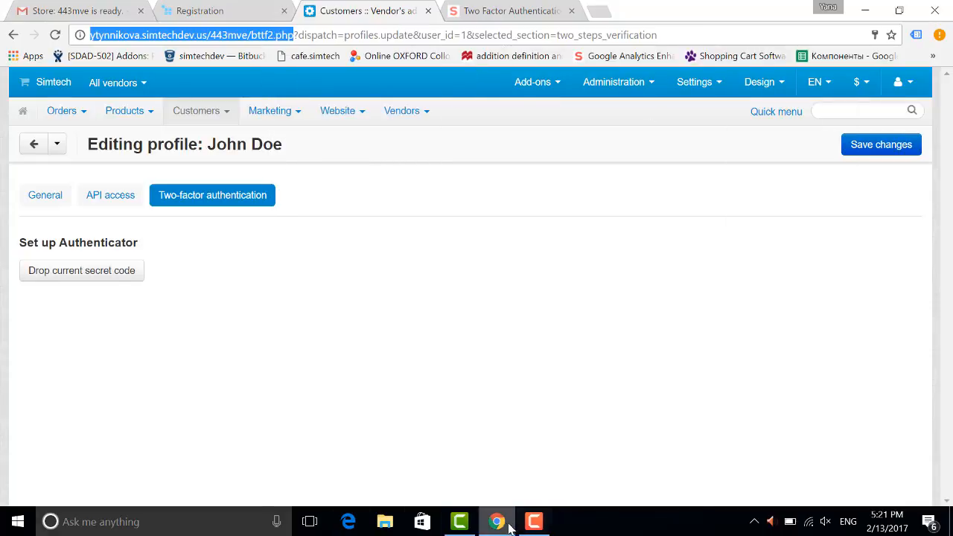
right_click(496, 522)
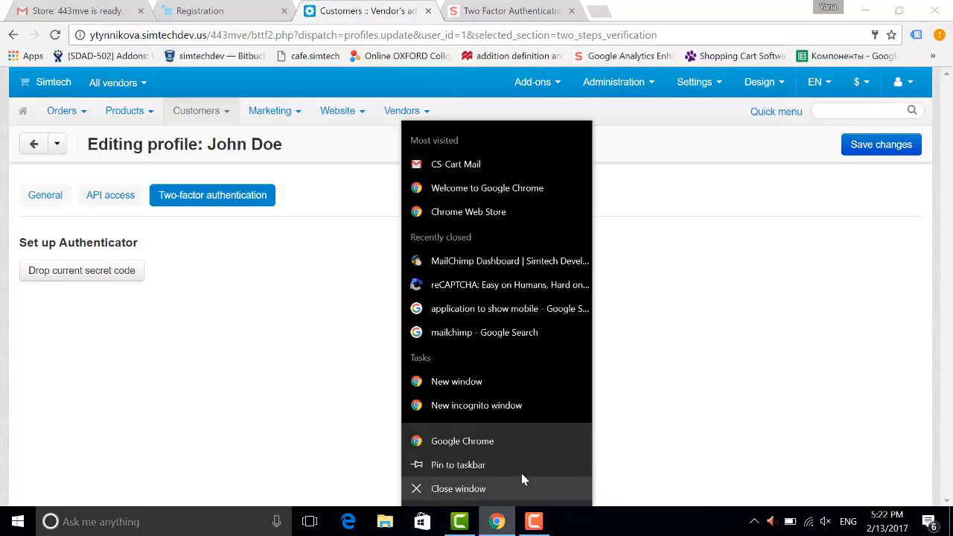
click(476, 406)
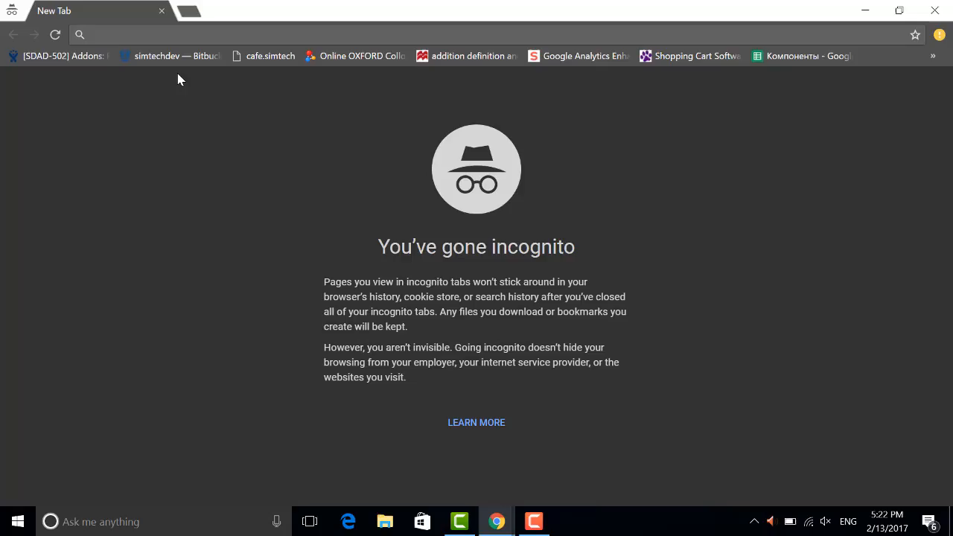
text(http://ytynnikova.simtechdev.us/443mve/bttf2.php)
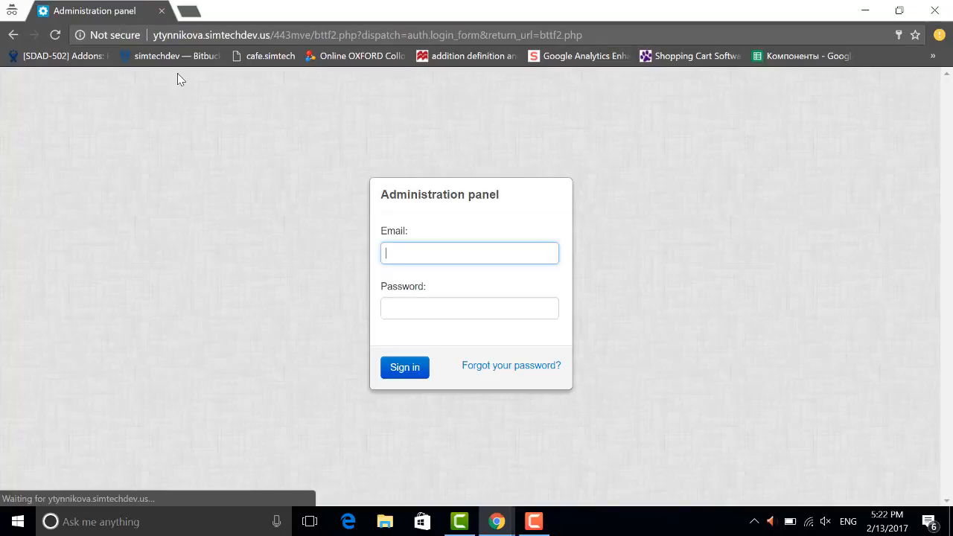
mouse_move(533, 521)
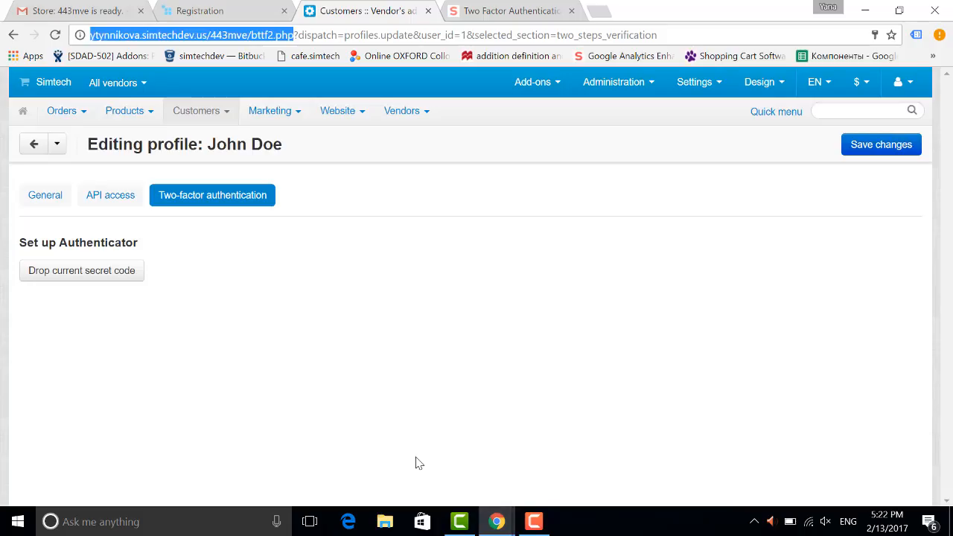
Copy the Admin User email and Admin Password from Gmail into the incognito sign-in form.
click(74, 11)
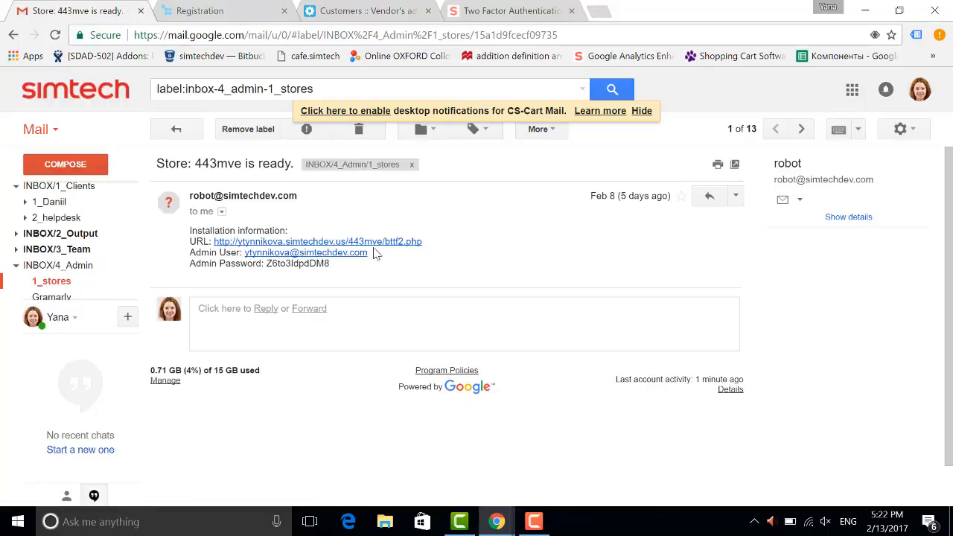
double_click(305, 253)
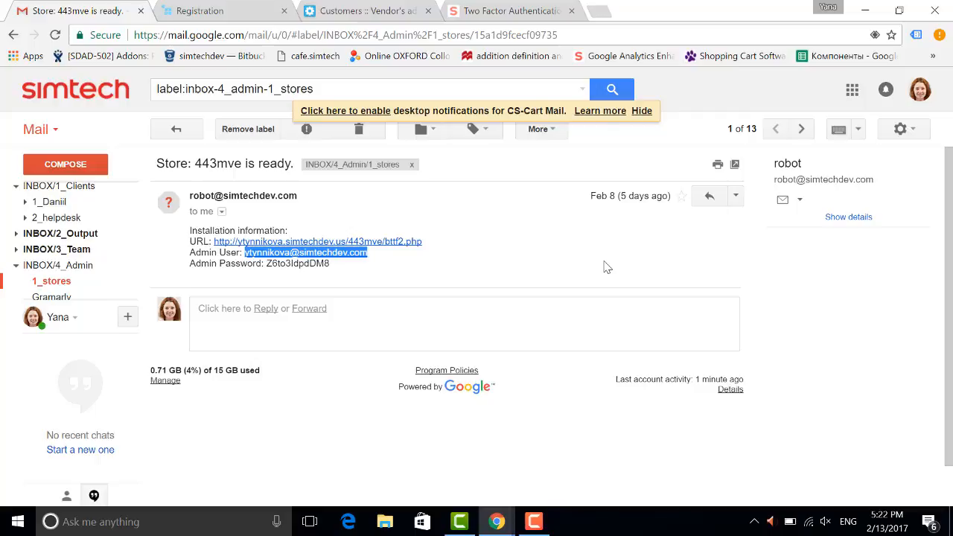
mouse_move(496, 522)
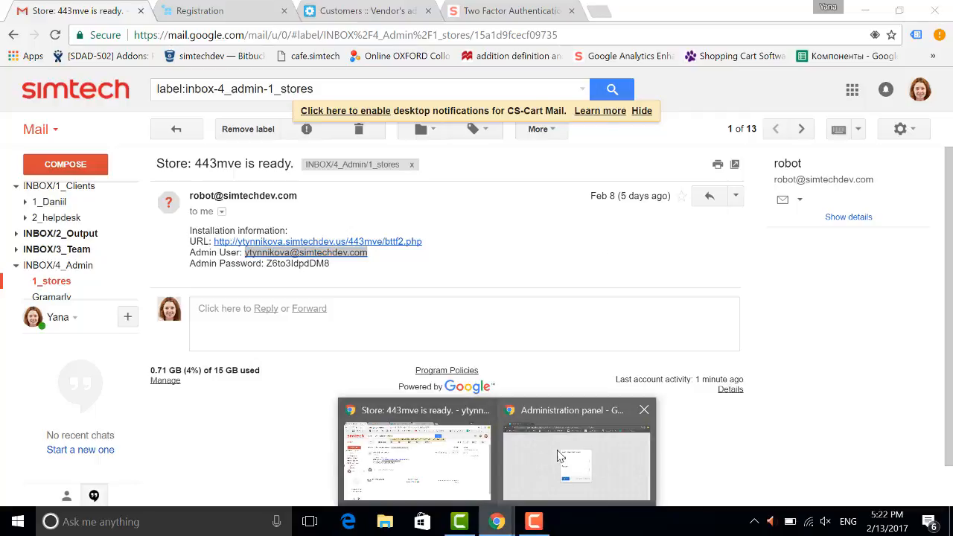
click(575, 466)
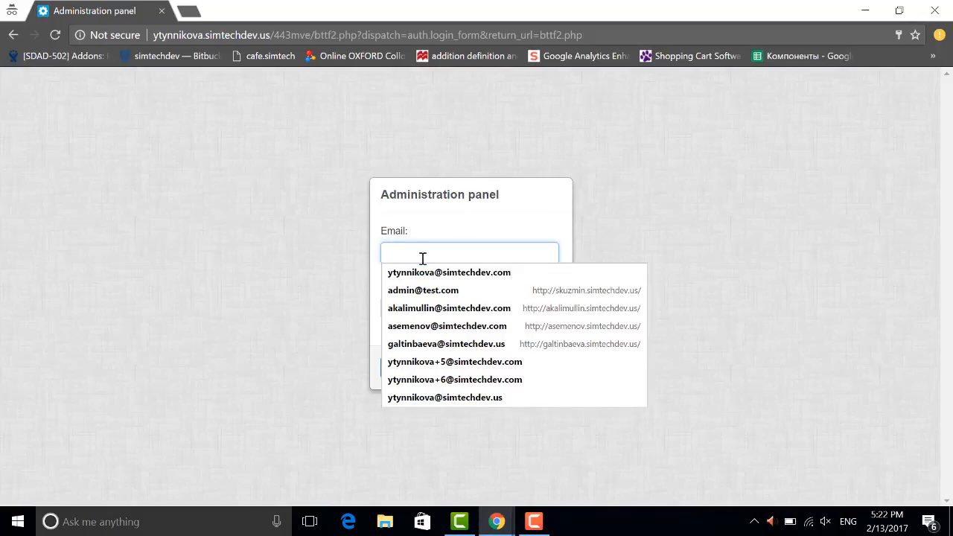
click(449, 272)
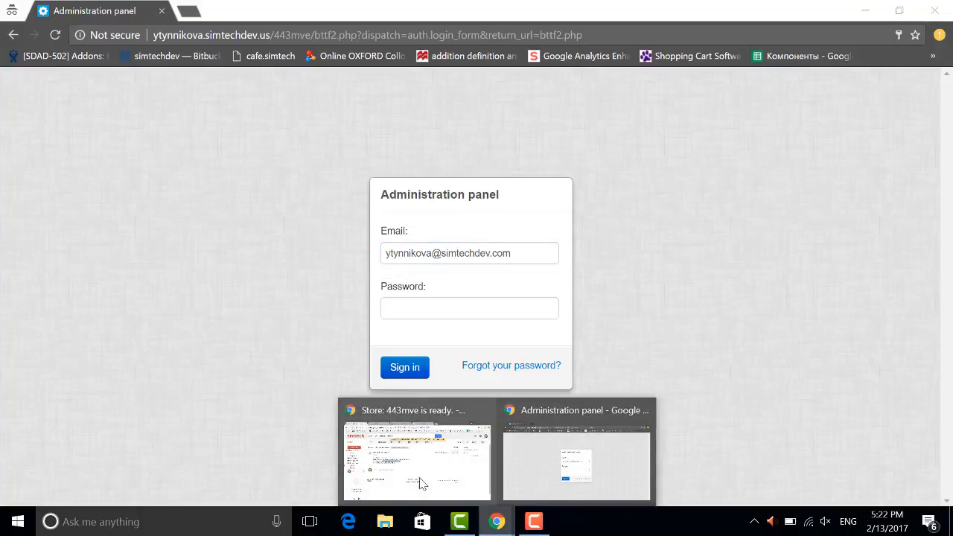
click(415, 461)
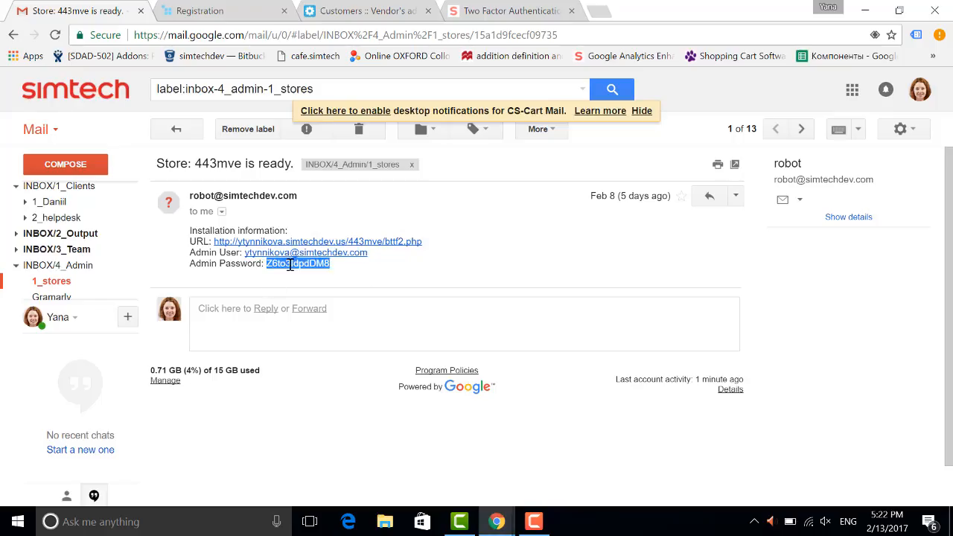
mouse_move(447, 321)
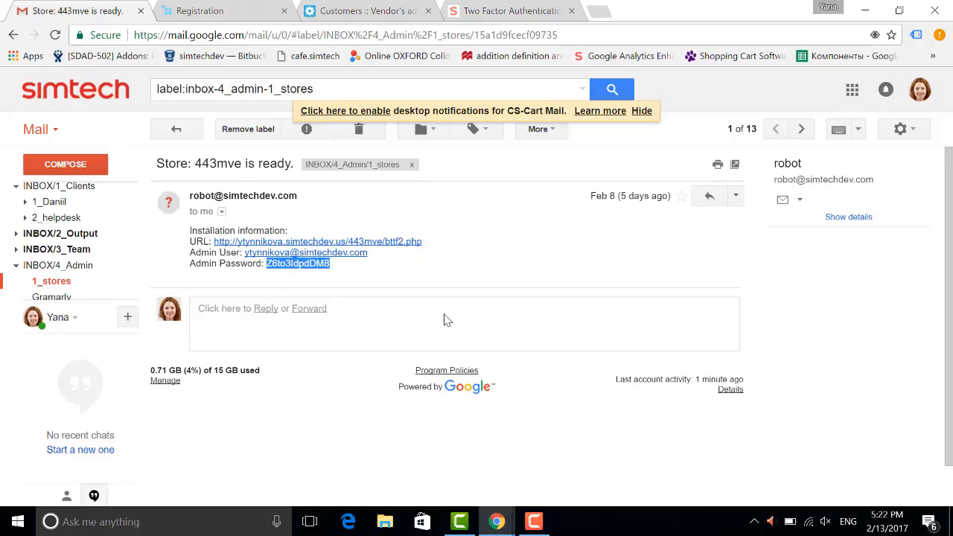
mouse_move(497, 522)
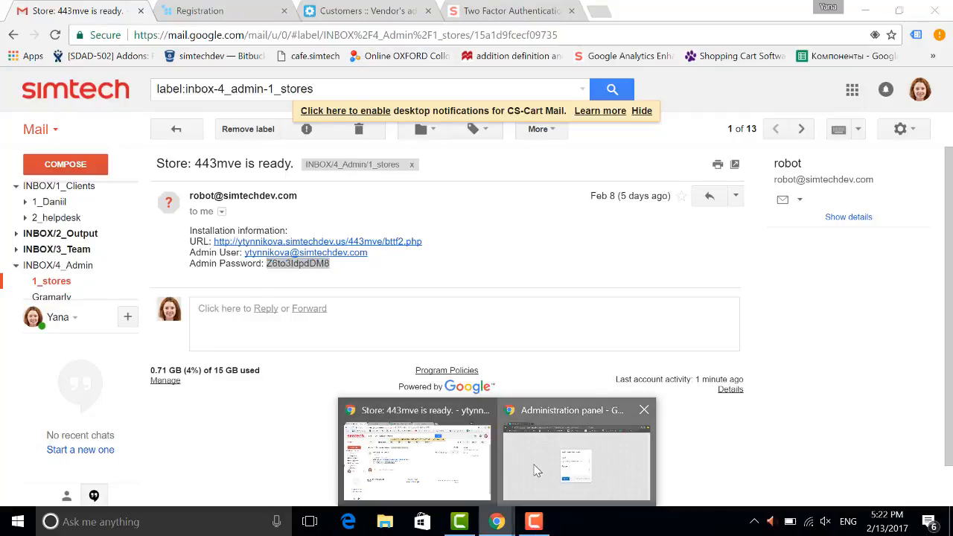
click(576, 465)
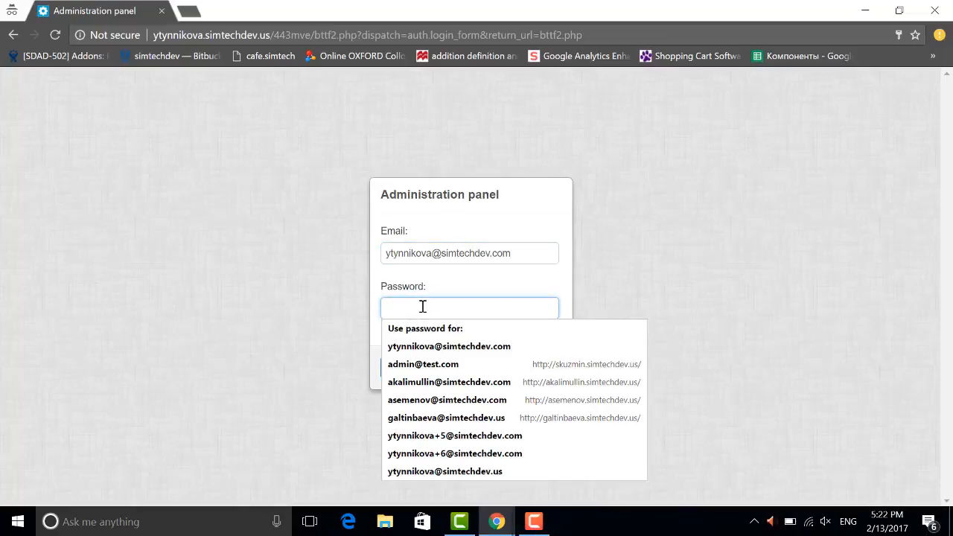
click(423, 364)
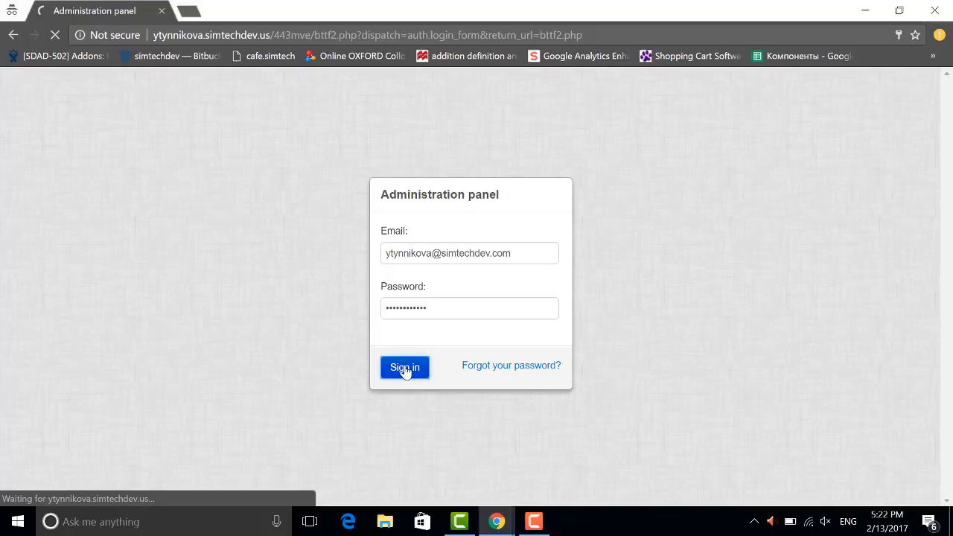
click(404, 367)
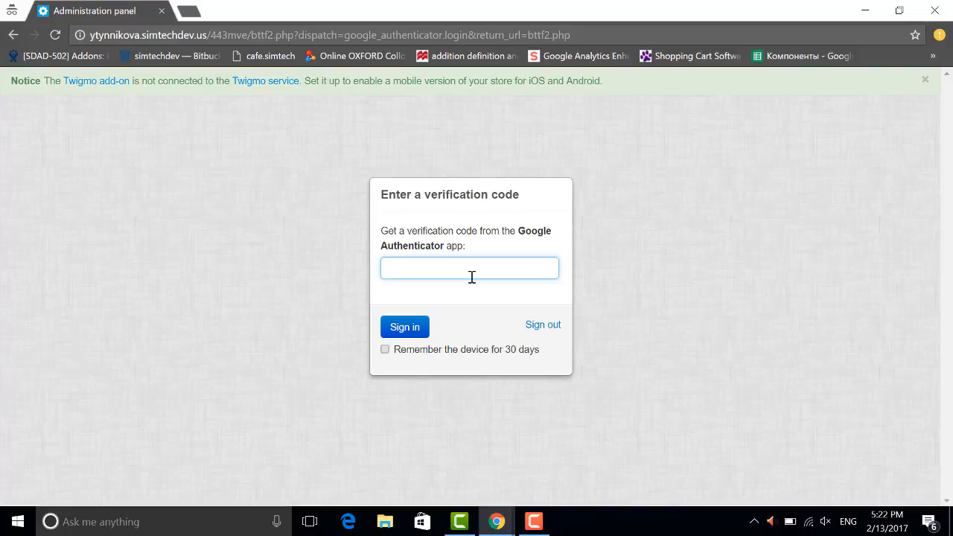
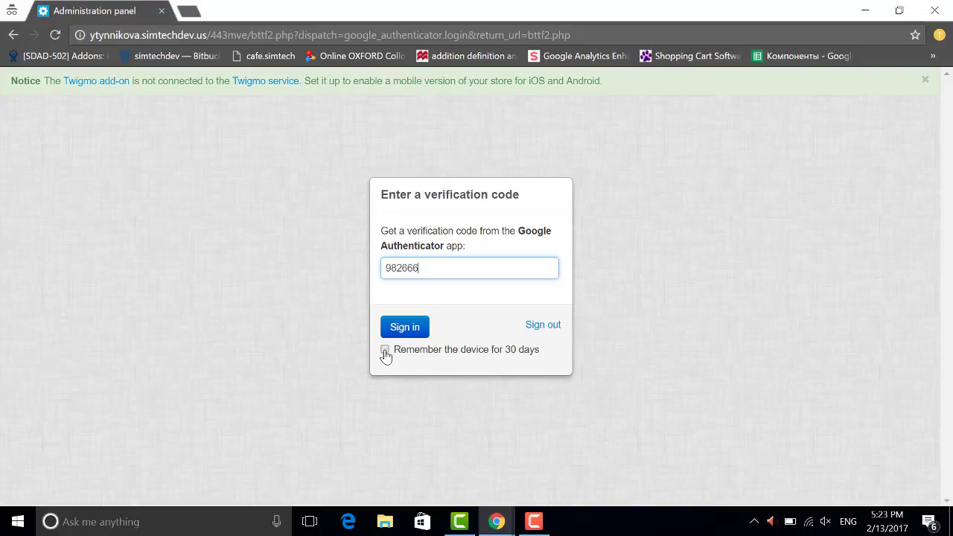
Remember the device for 30 days, sign in to the Dashboard, then show the add-on's store page.
click(385, 349)
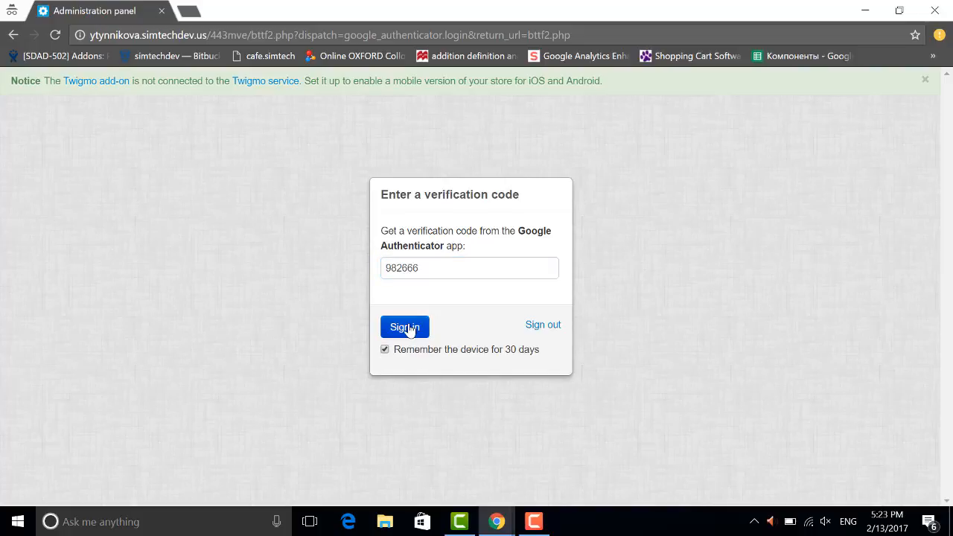
click(405, 327)
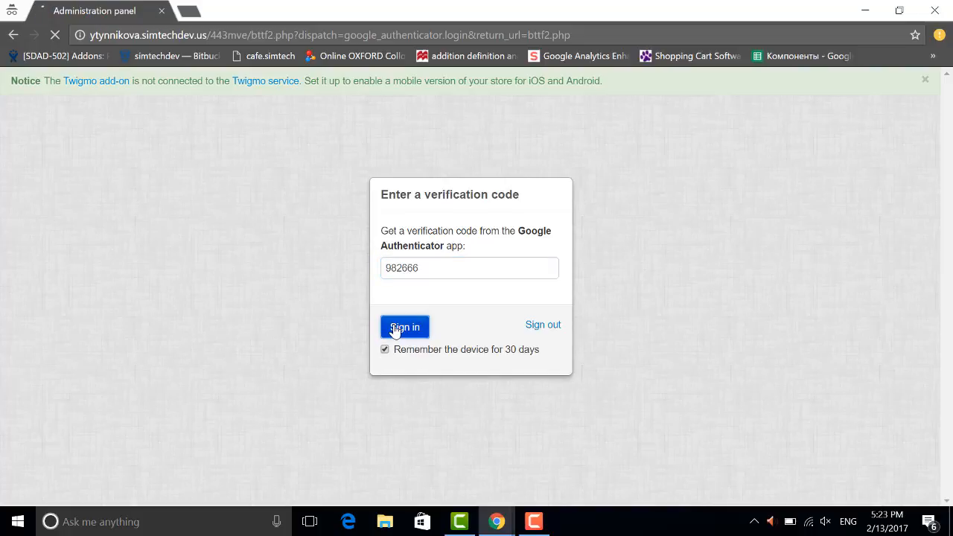
click(404, 328)
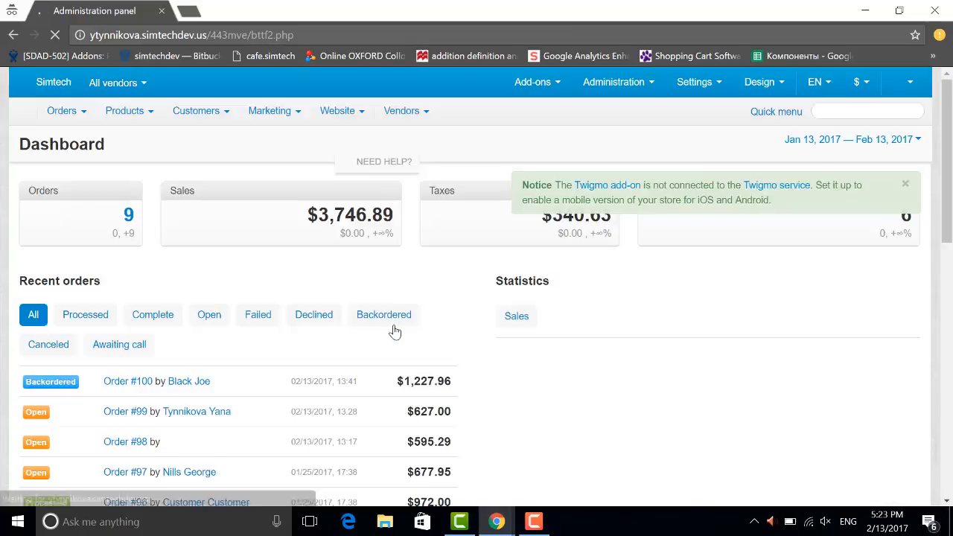
click(516, 316)
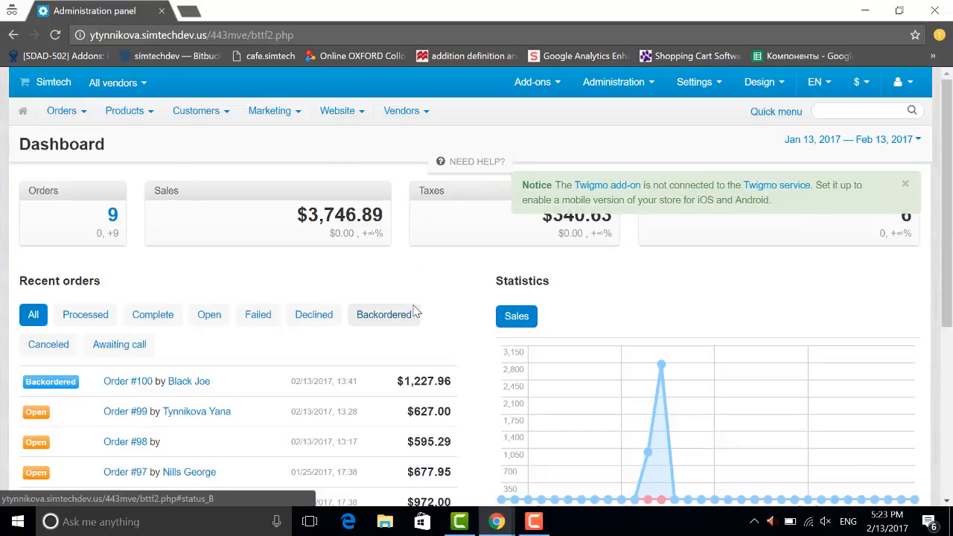
click(74, 11)
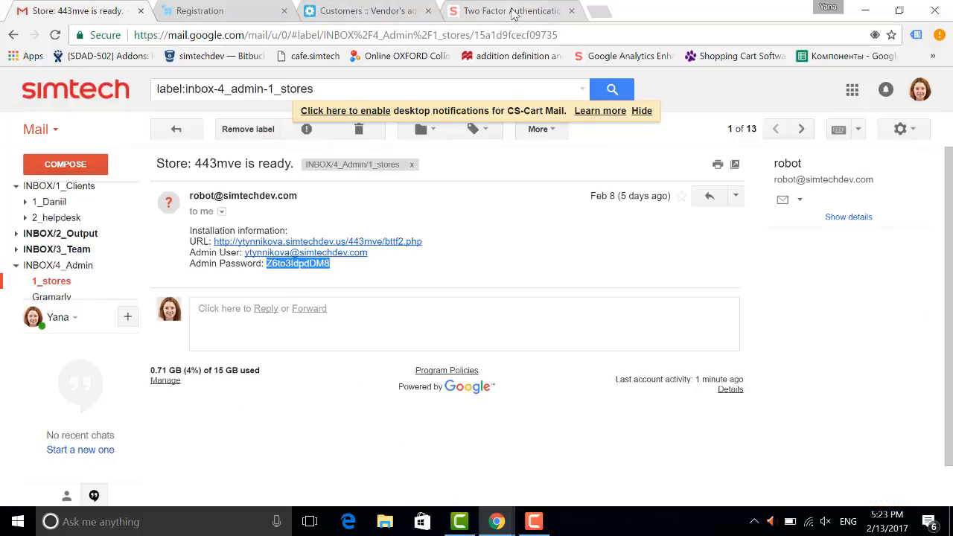
click(510, 10)
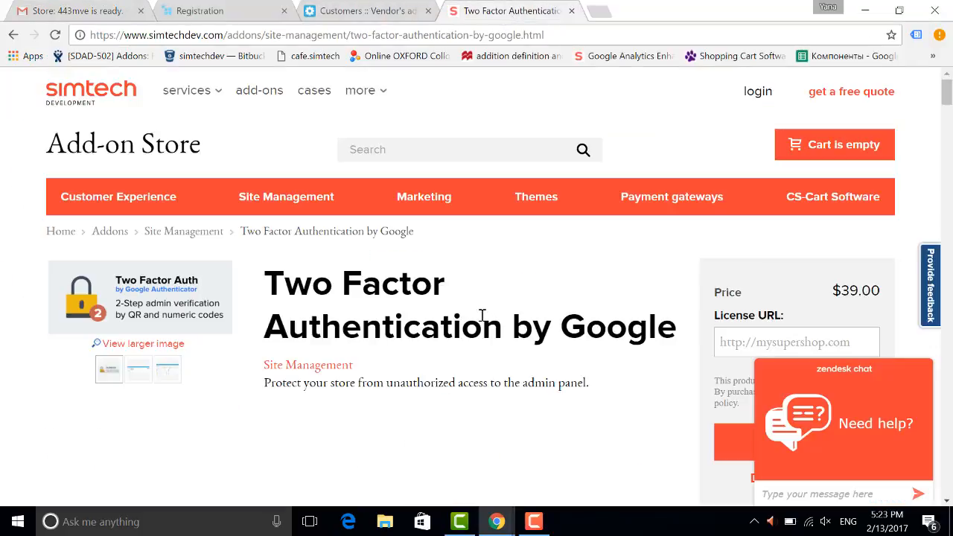